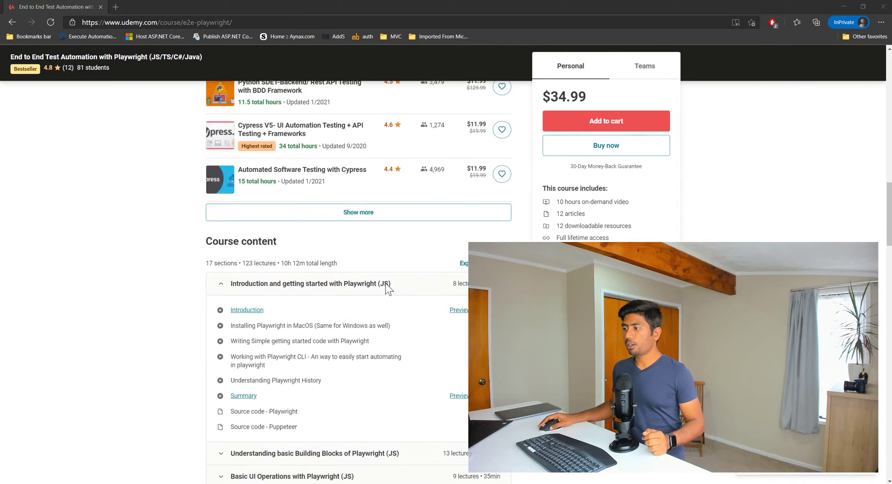
Expand the 'Frequency Asked Questions' curriculum section to reveal its four lectures
scroll("down", 3)
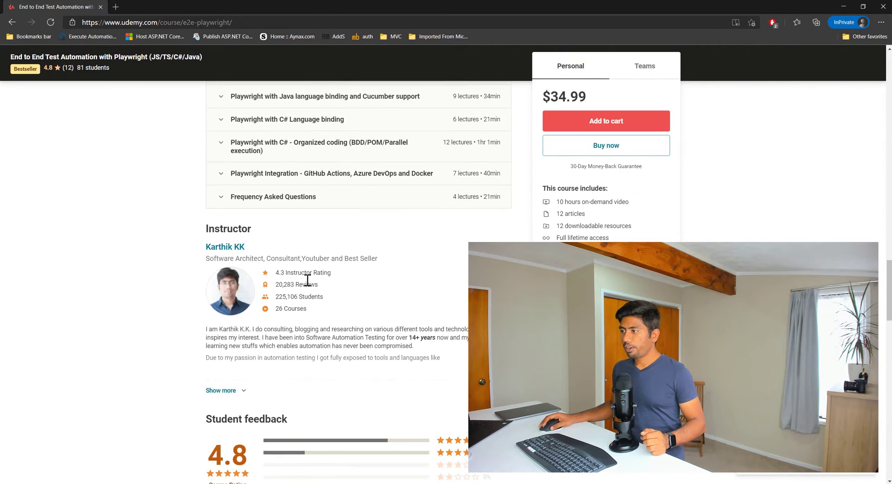
left_click(273, 196)
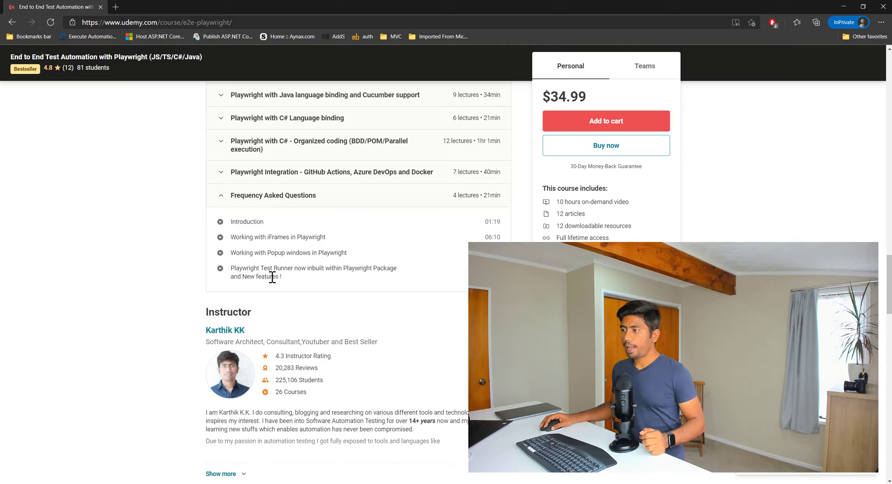